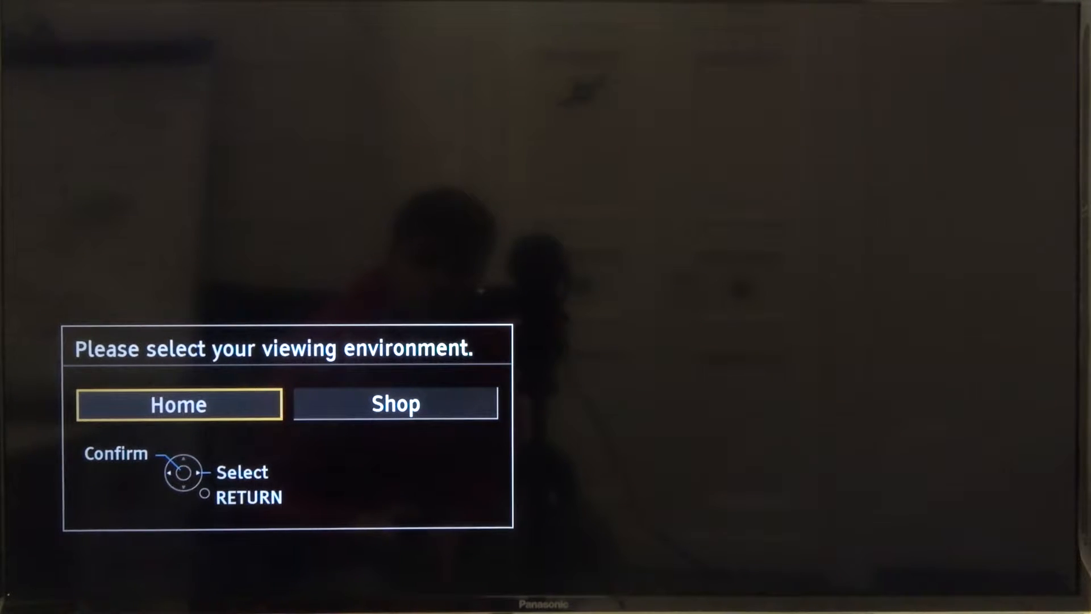
Step: Confirm Home as the TV's viewing environment
{"action": "key", "text": "Right"}
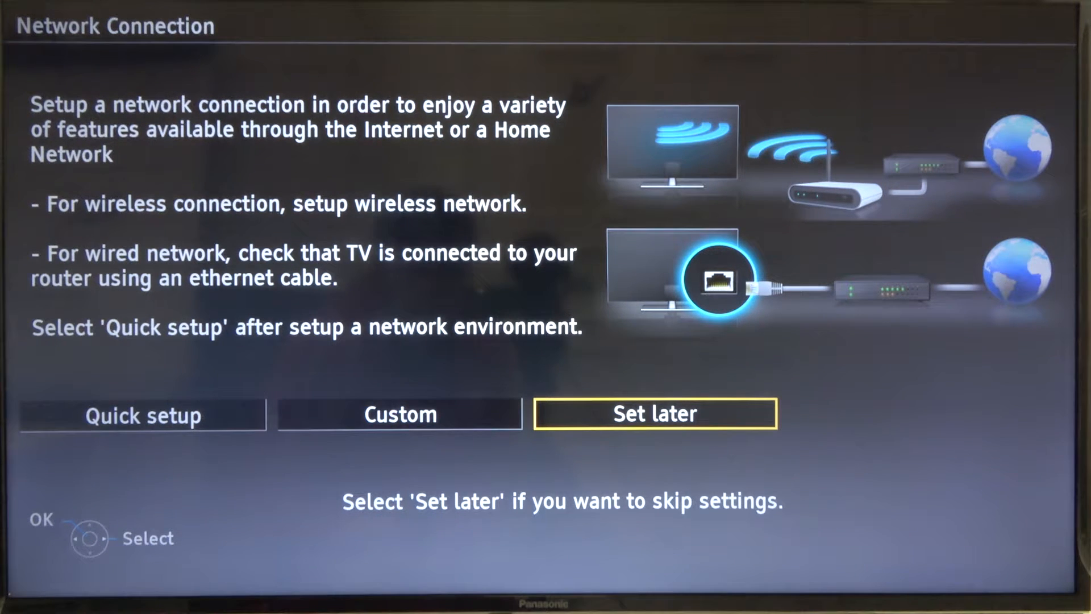
Step: Select Quick setup for network connection and begin the wireless network search
{"action": "key", "text": "Left"}
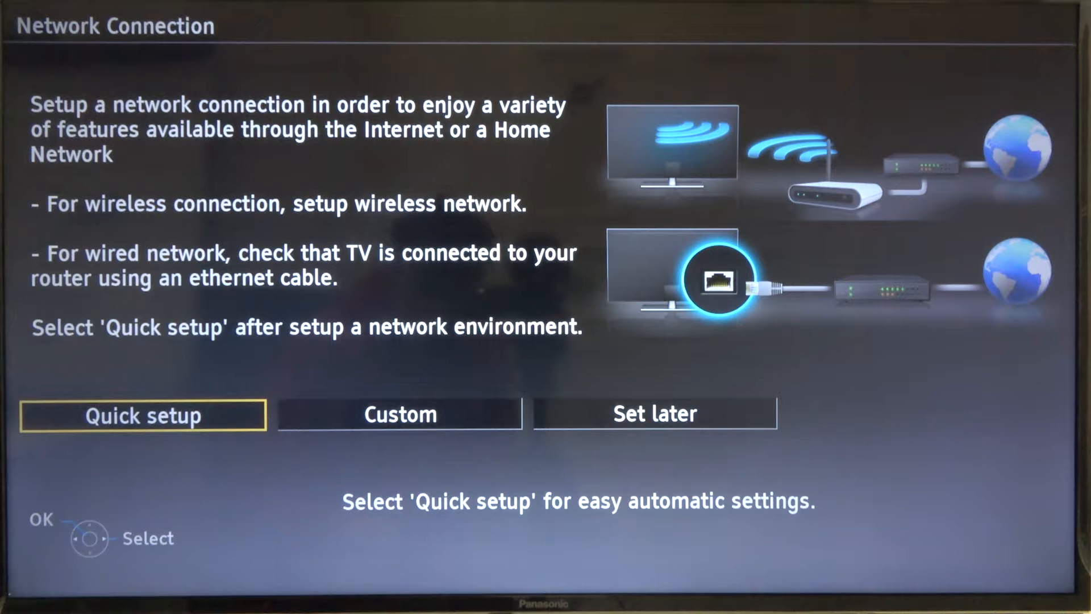
{"action": "left_click", "coordinate": [143, 415]}
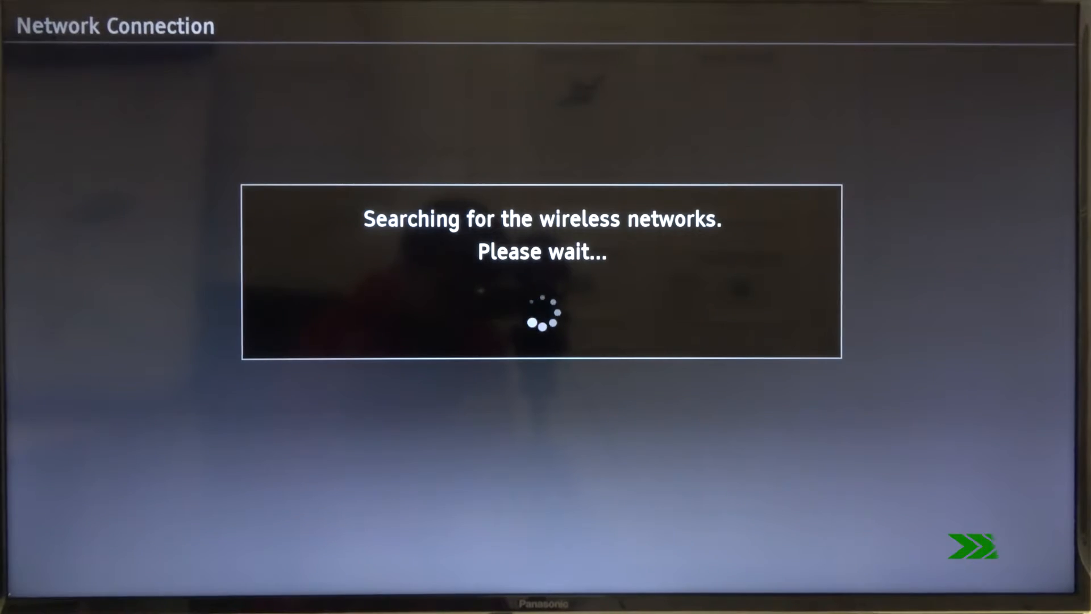